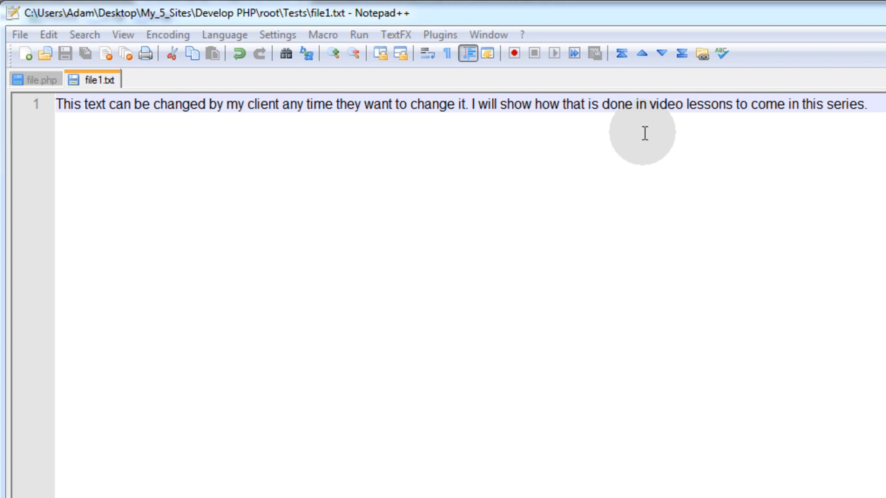
pyautogui.moveTo(688, 191)
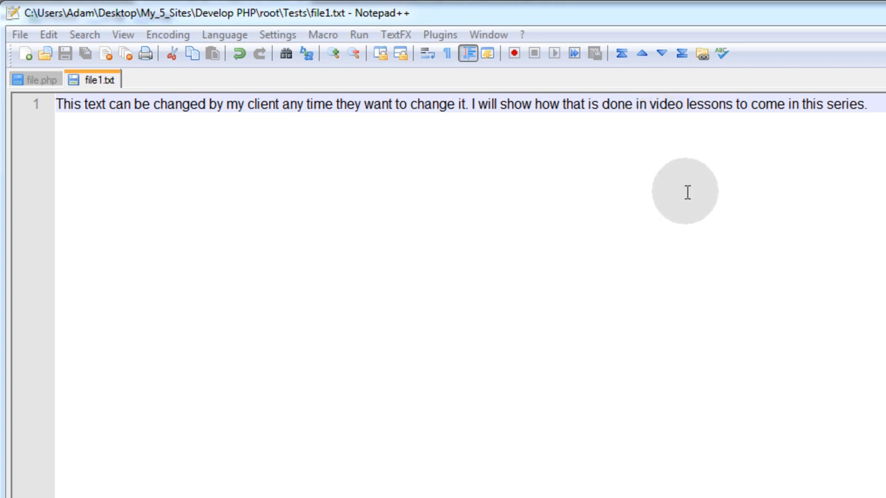
pyautogui.moveTo(112, 117)
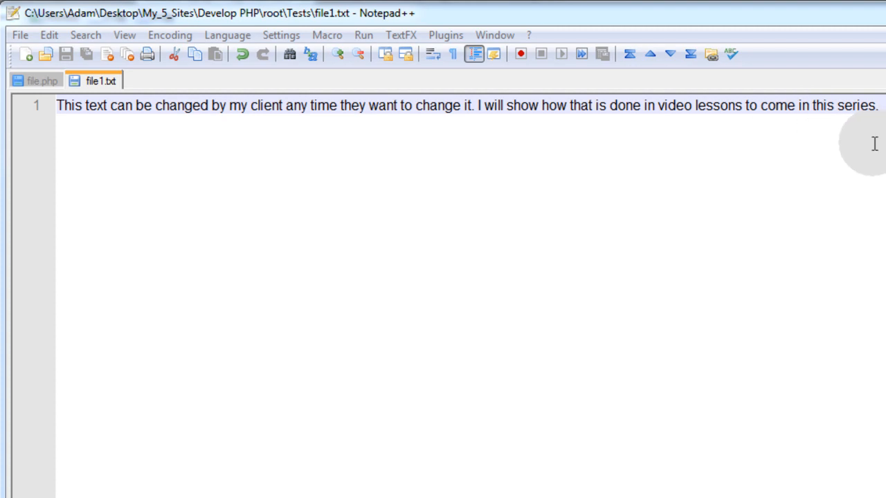
pyautogui.moveTo(501, 143)
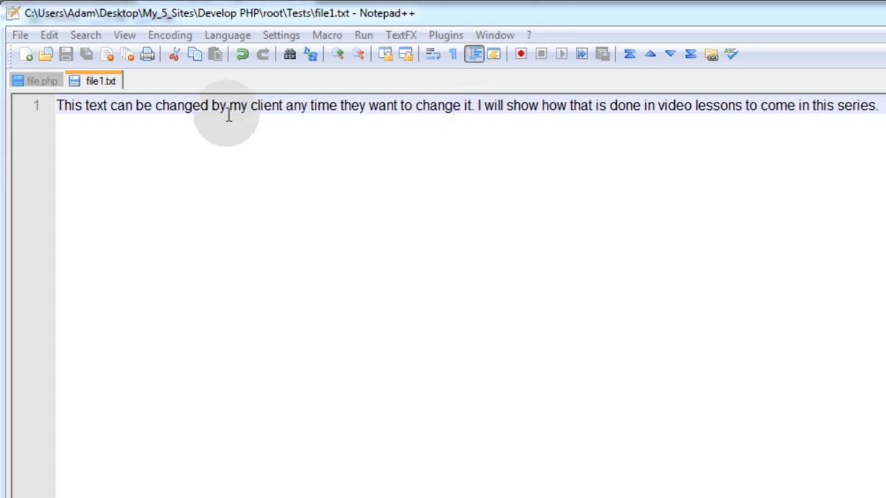
pyautogui.moveTo(595, 167)
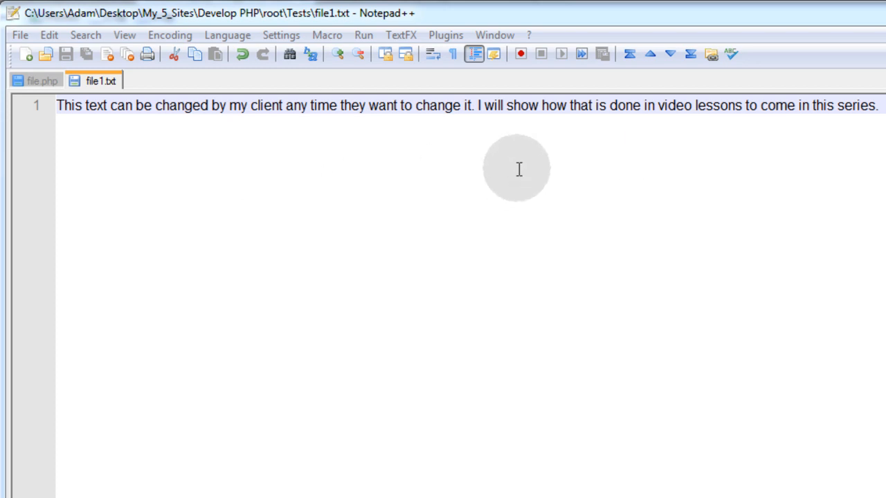
# Step: In file.php, write <?php and ?> tags with an empty line 2 between them
pyautogui.click(182, 129)
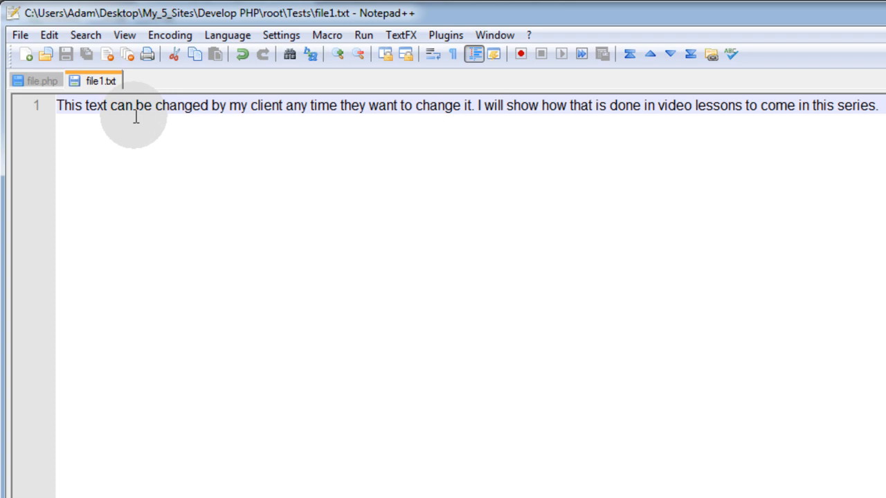
pyautogui.moveTo(228, 115)
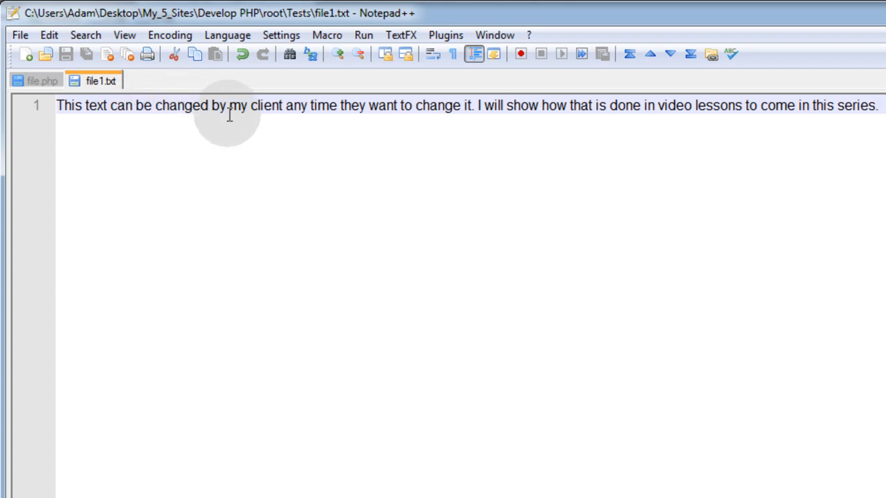
pyautogui.click(35, 81)
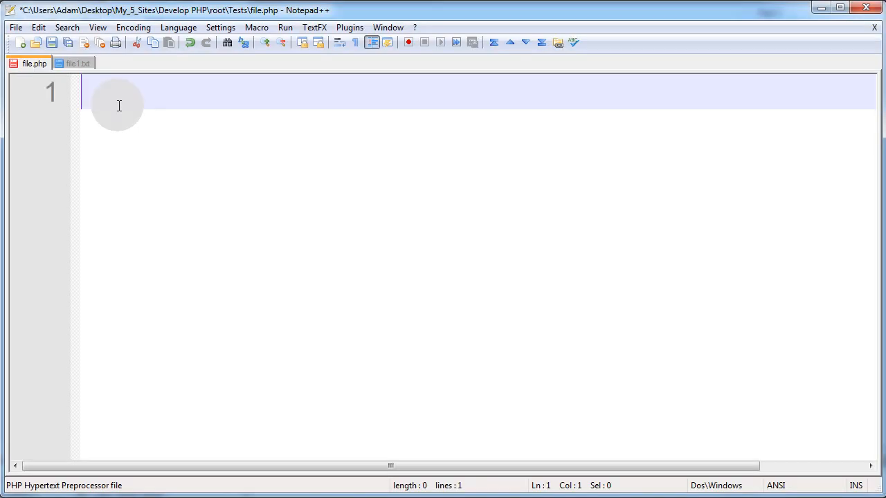
pyautogui.write('<?php')
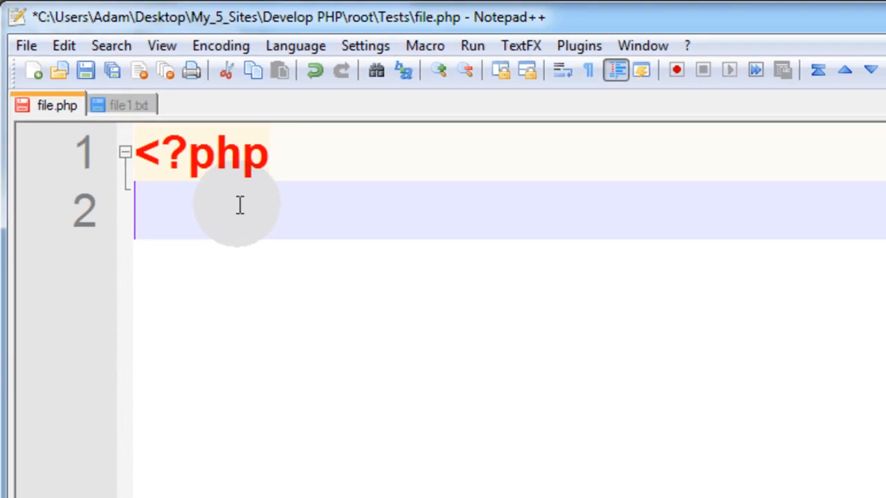
pyautogui.write('?')
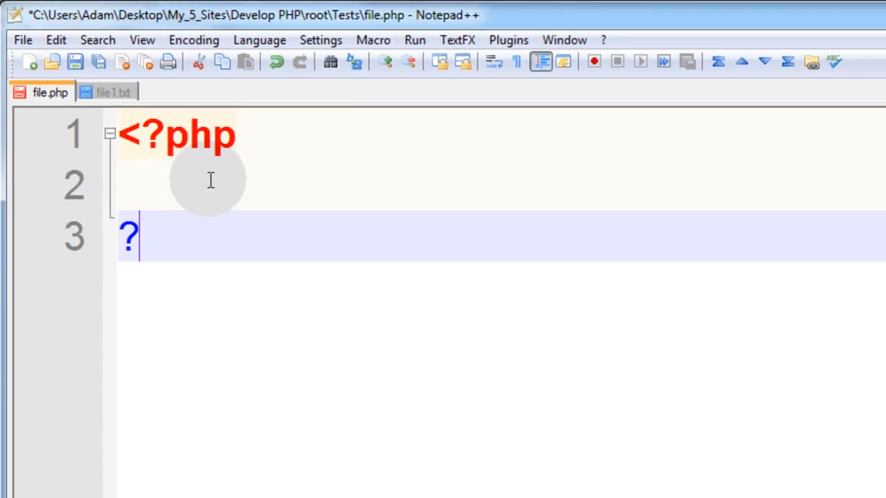
pyautogui.write('>')
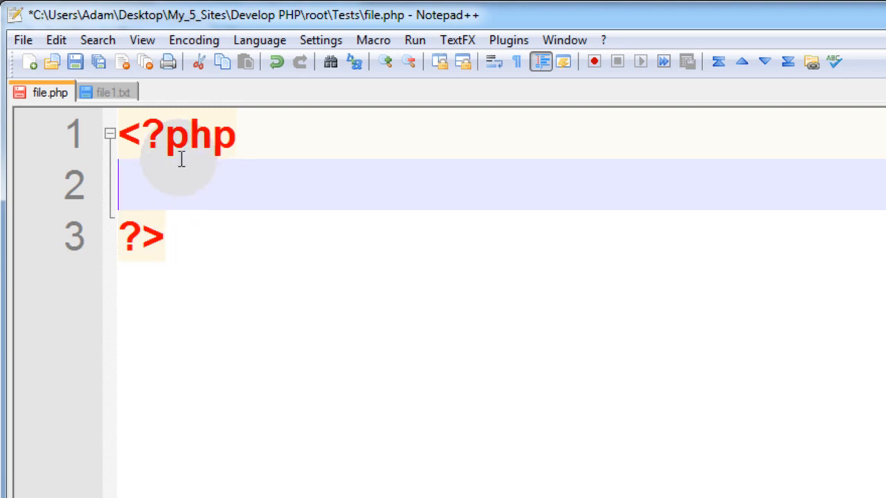
pyautogui.click(108, 92)
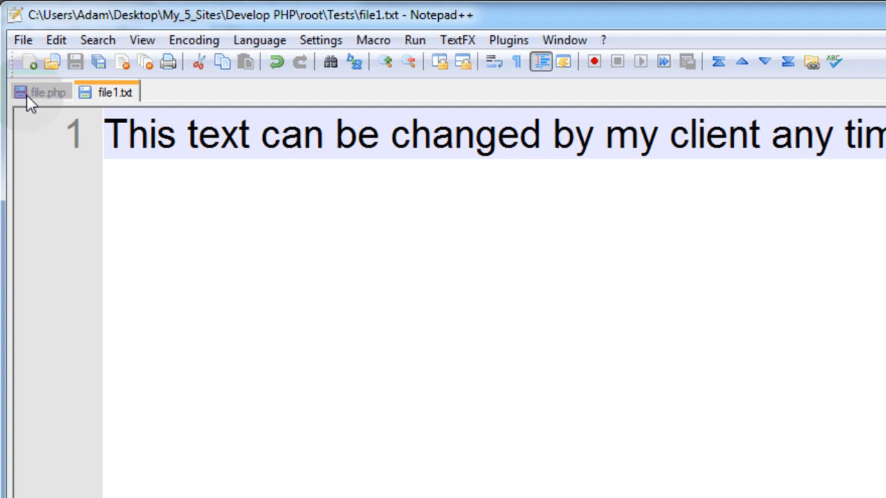
pyautogui.click(47, 92)
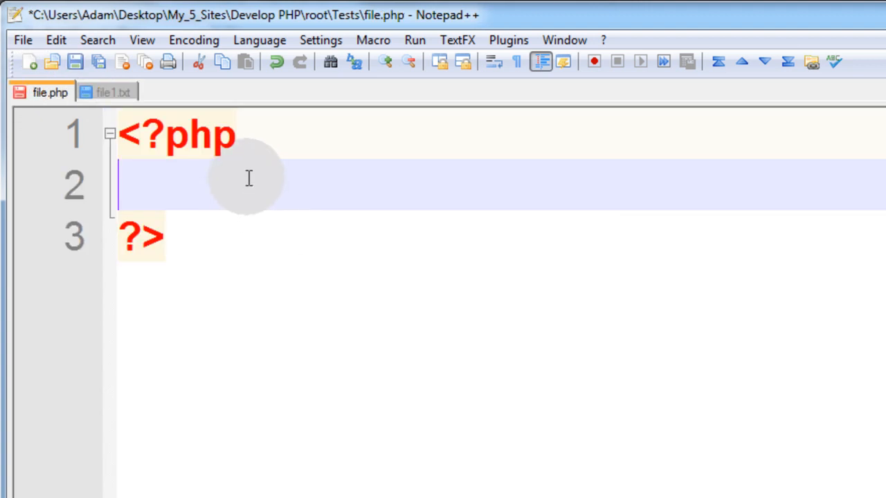
pyautogui.moveTo(241, 203)
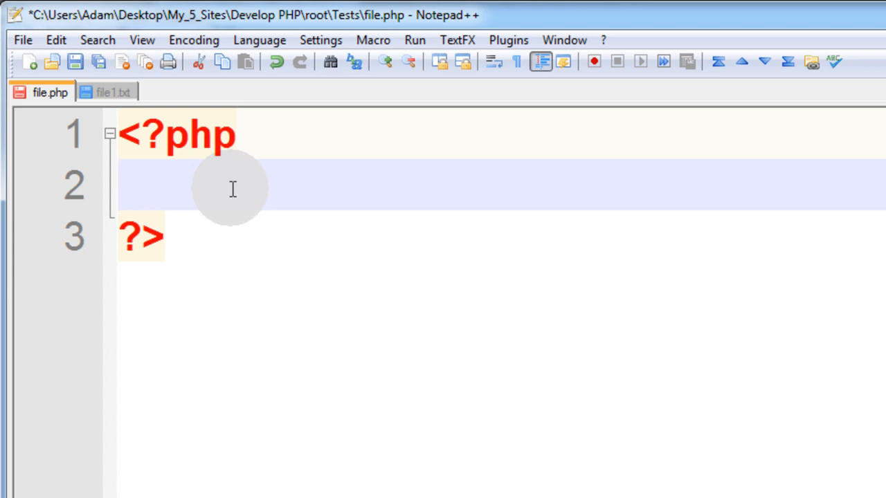
pyautogui.moveTo(218, 187)
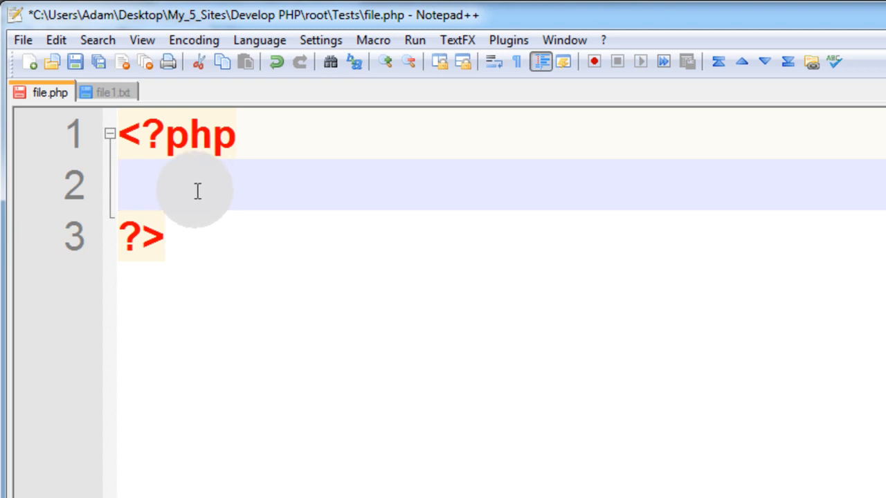
pyautogui.moveTo(205, 197)
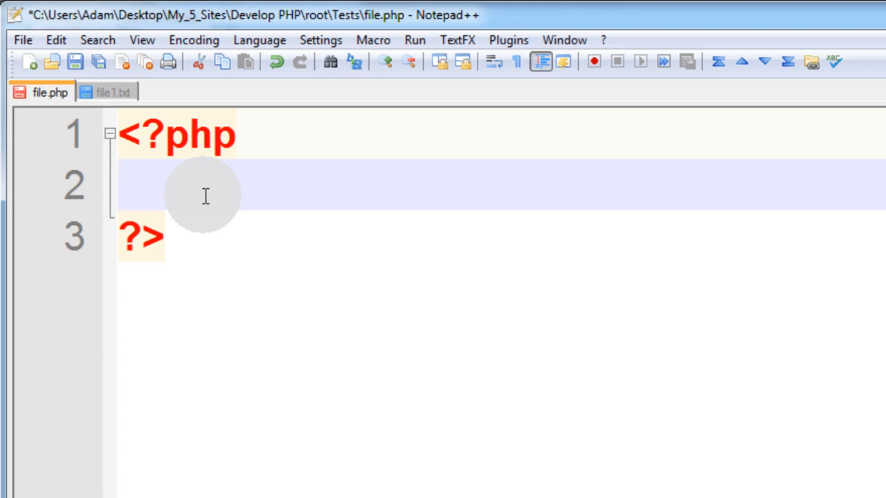
pyautogui.moveTo(205, 192)
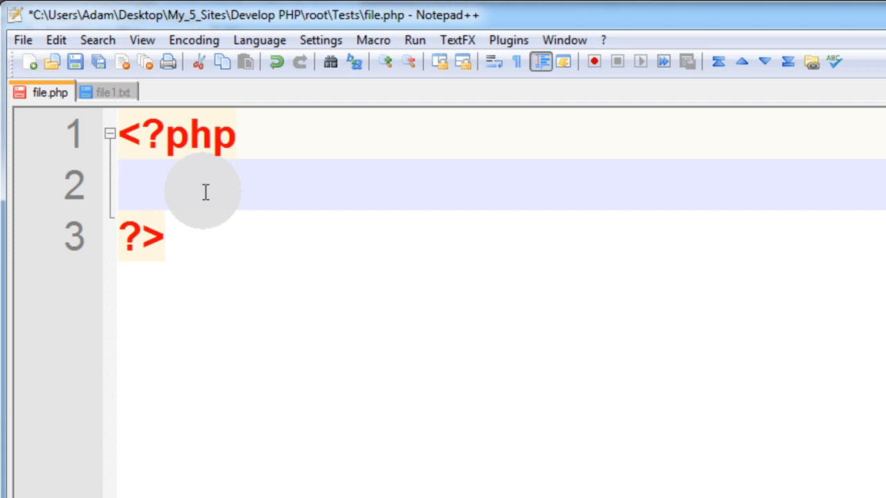
pyautogui.click(121, 185)
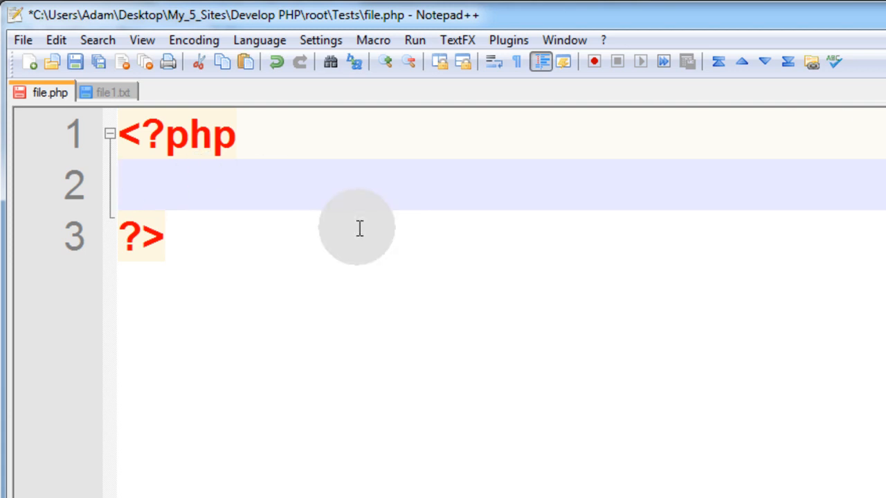
# Step: Add if (file_exists("file1.txt")) { with // Method 1 and include_once "file1.txt"; inside
pyautogui.write('if (file_exists("file1.txt")) {')
pyautogui.write('include_once "file1.txt";')
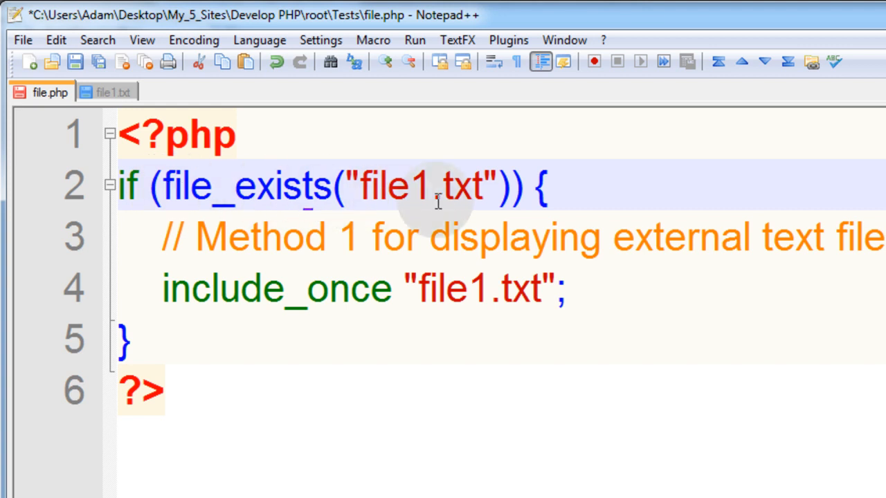
pyautogui.moveTo(363, 237)
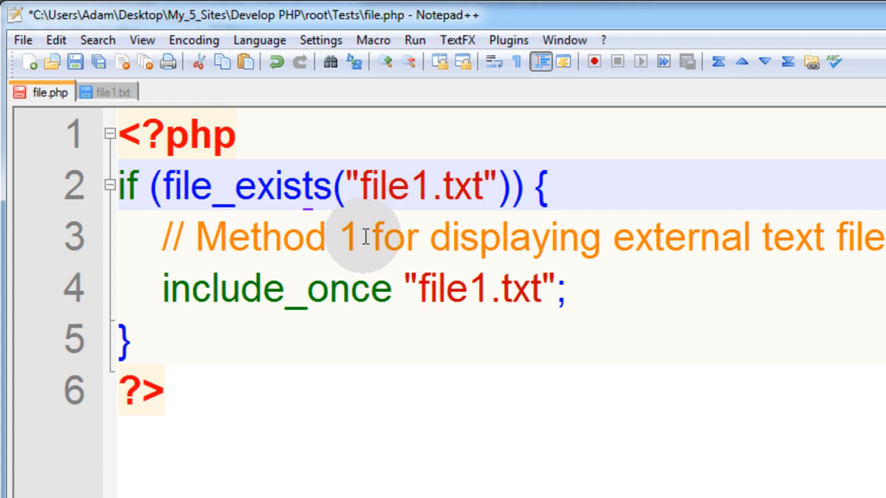
pyautogui.doubleClick(276, 289)
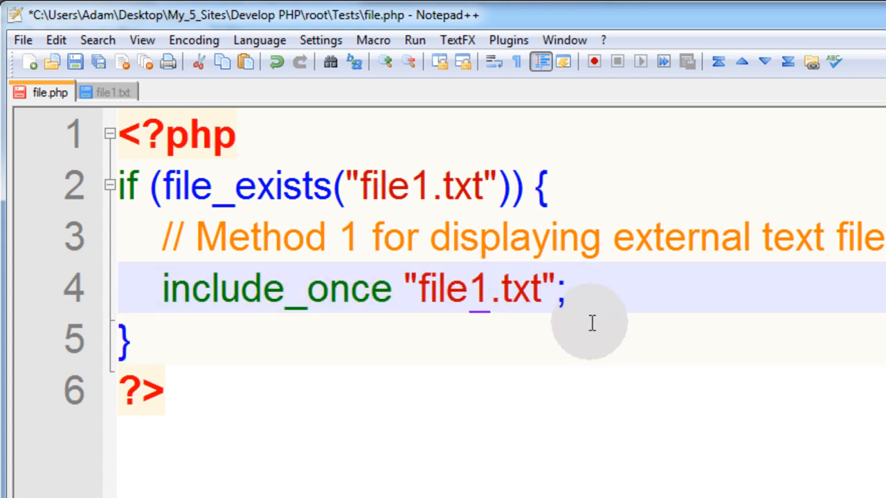
pyautogui.moveTo(370, 201)
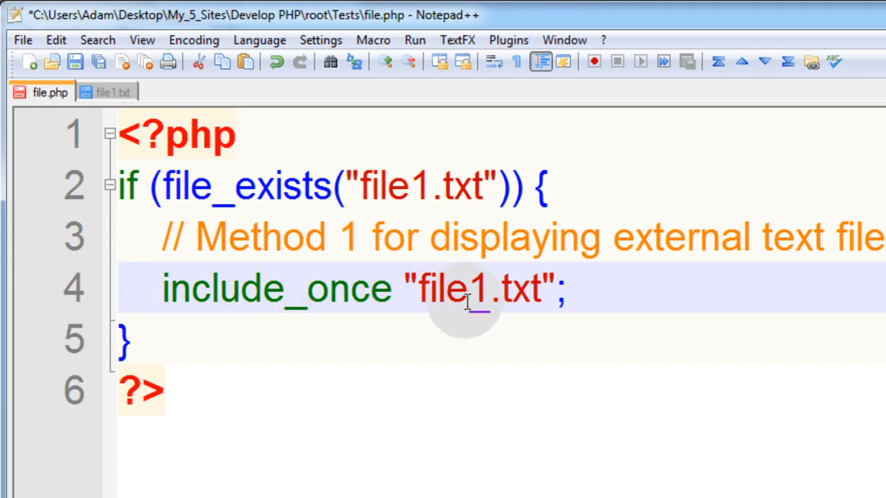
pyautogui.moveTo(350, 350)
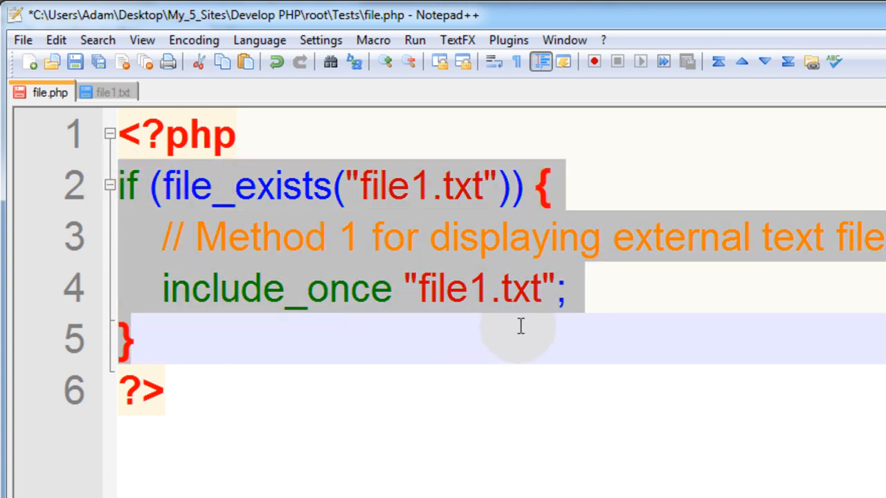
pyautogui.click(495, 325)
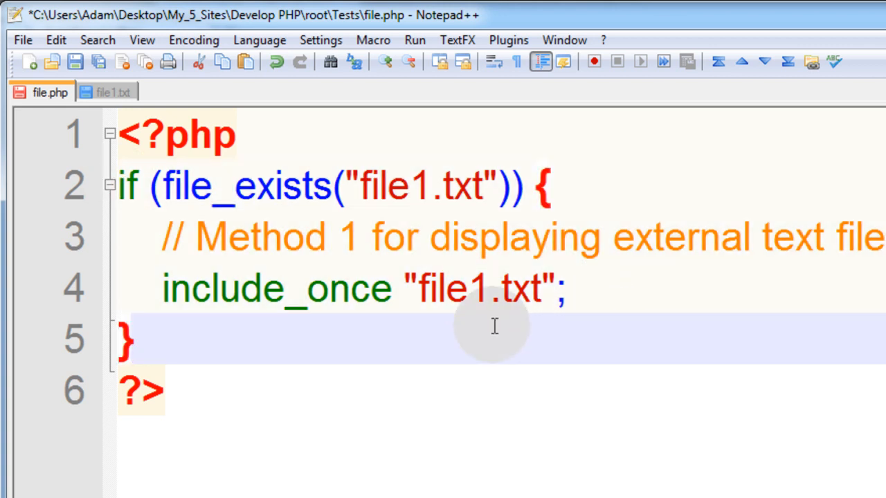
pyautogui.moveTo(582, 377)
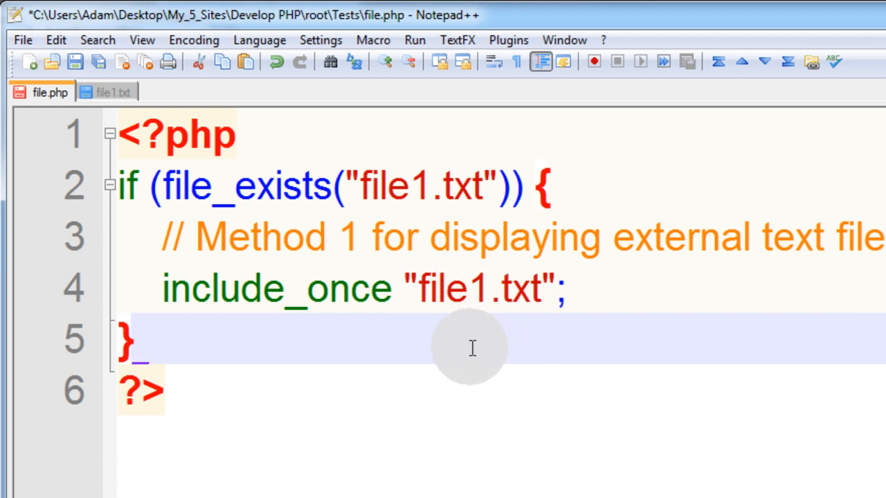
pyautogui.moveTo(423, 352)
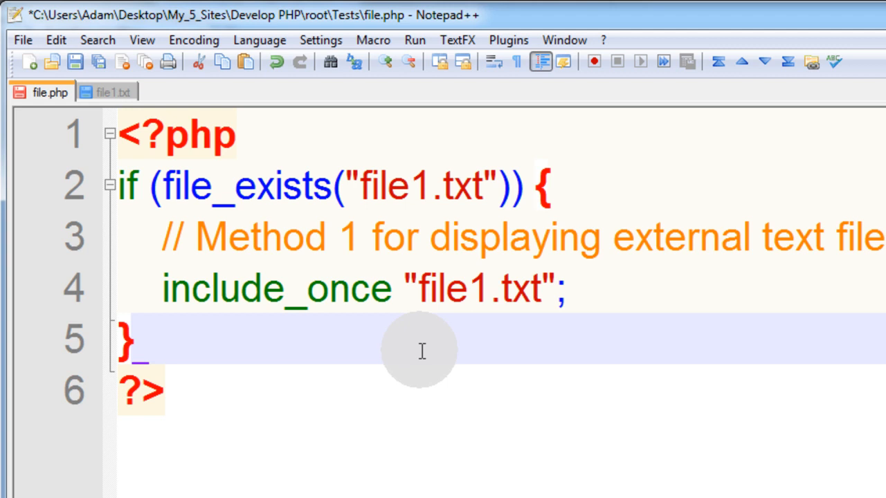
pyautogui.moveTo(164, 344)
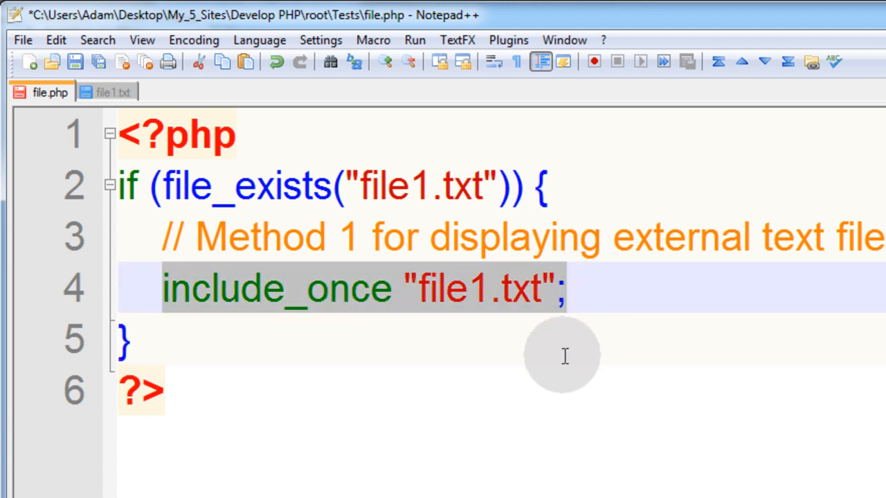
pyautogui.click(128, 340)
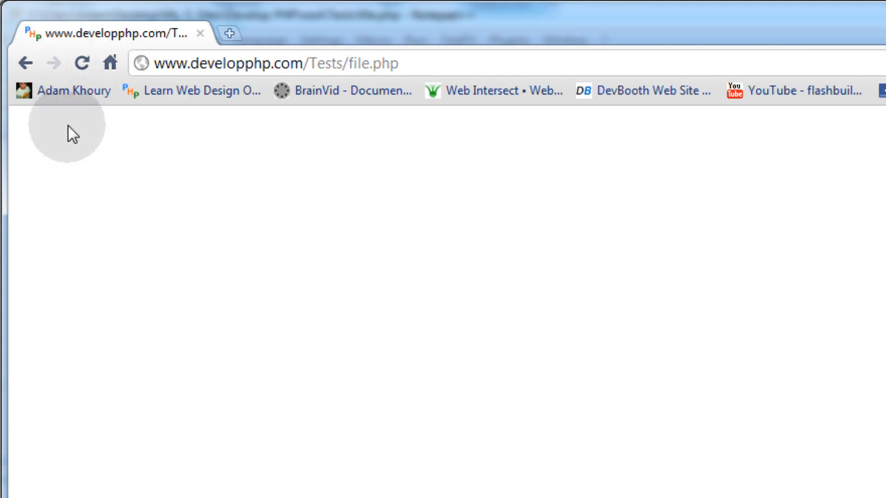
pyautogui.moveTo(81, 63)
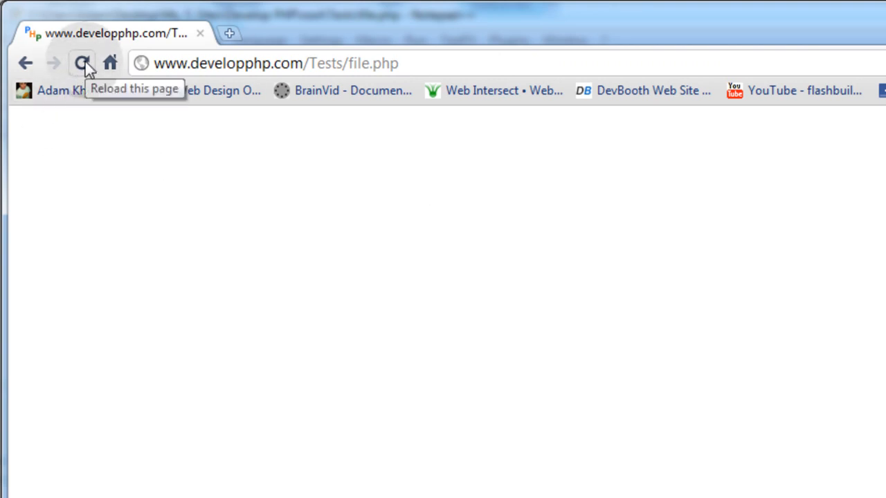
pyautogui.click(82, 63)
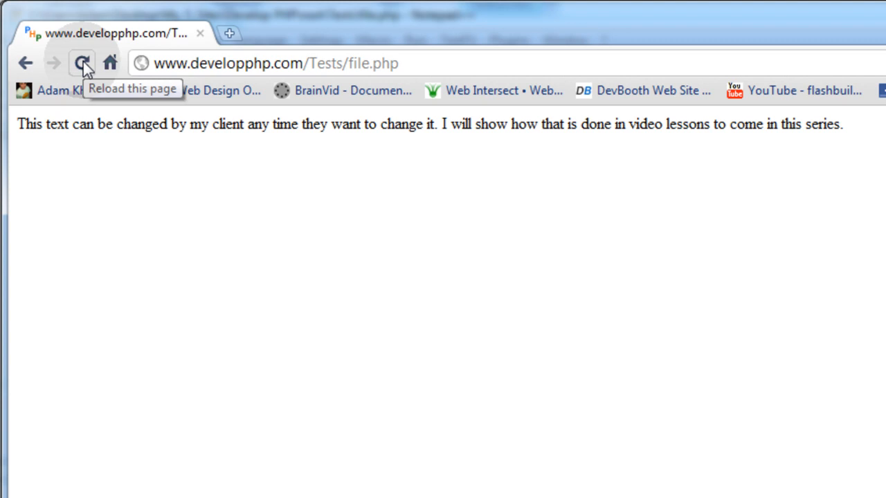
pyautogui.moveTo(422, 153)
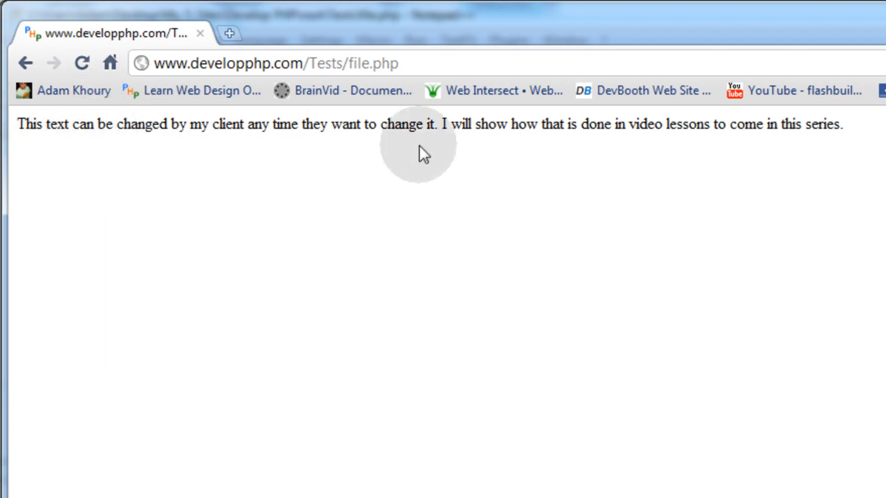
pyautogui.moveTo(549, 274)
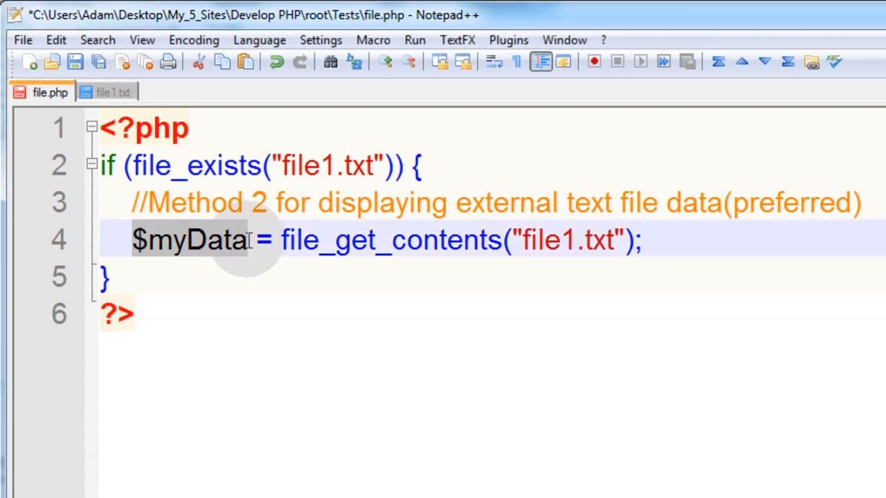
# Step: Type echo $myData; on a new line after the if block's closing brace
pyautogui.doubleClick(389, 240)
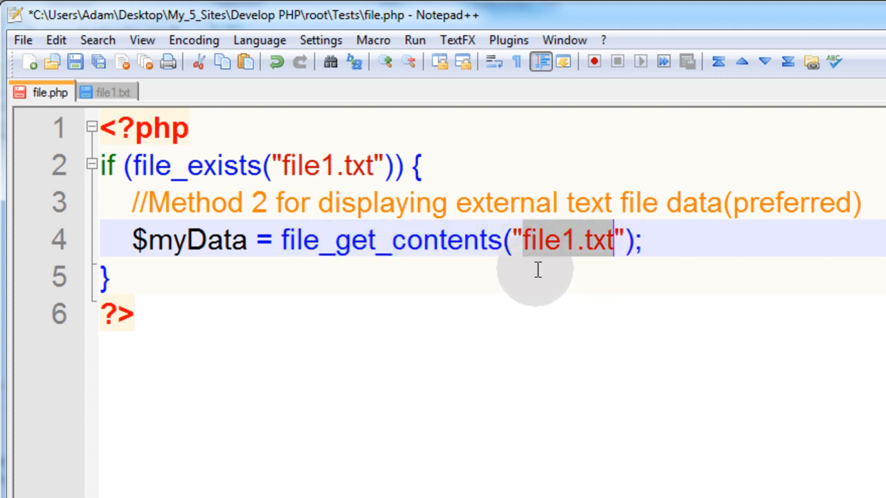
pyautogui.doubleClick(390, 240)
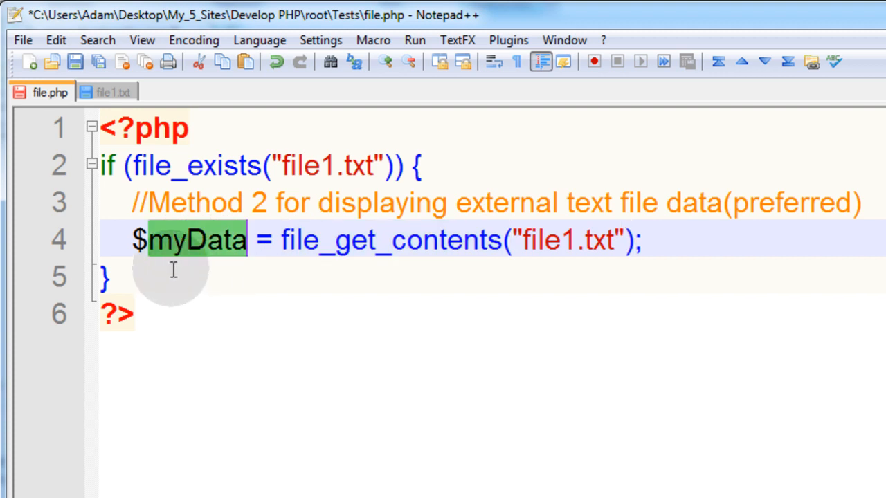
pyautogui.click(185, 277)
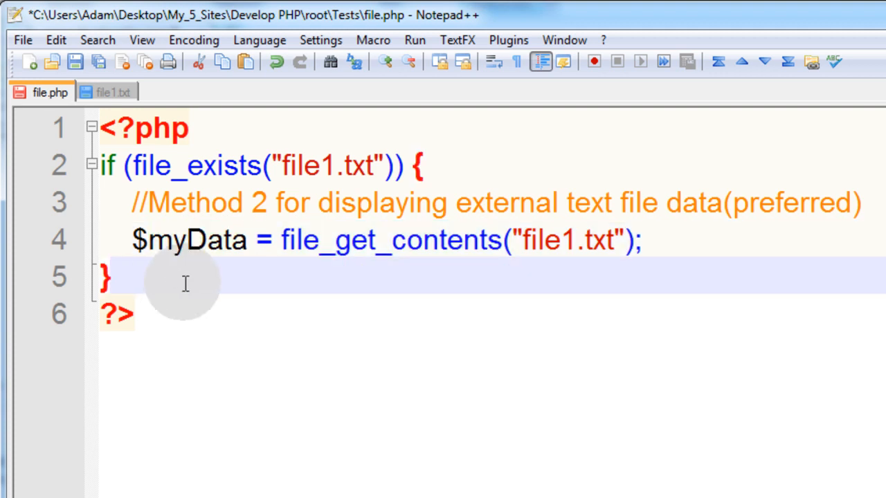
pyautogui.write('echo')
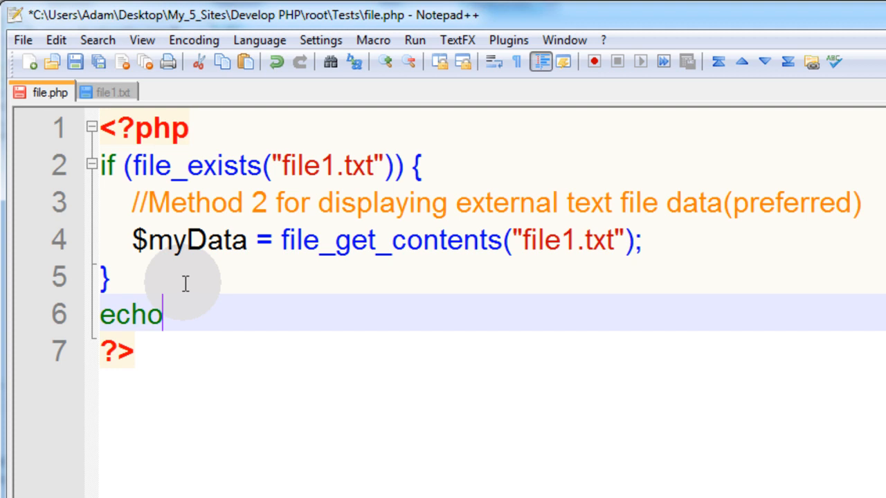
pyautogui.doubleClick(187, 240)
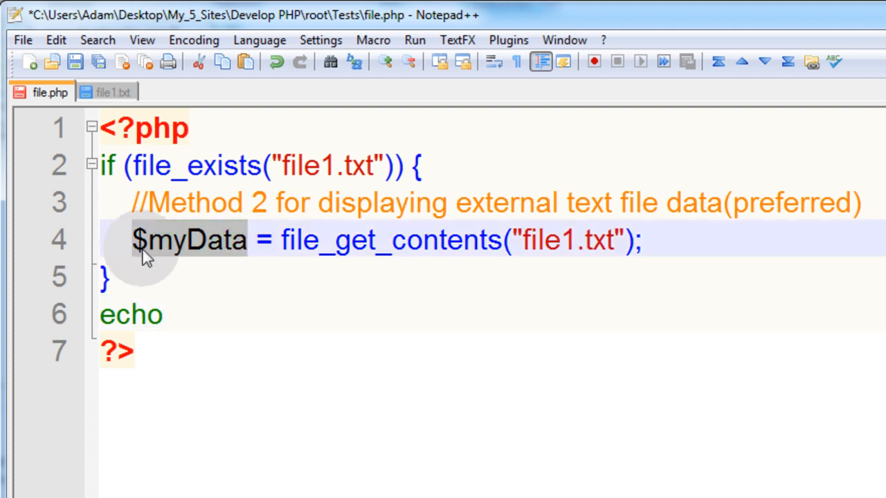
pyautogui.write('$myData')
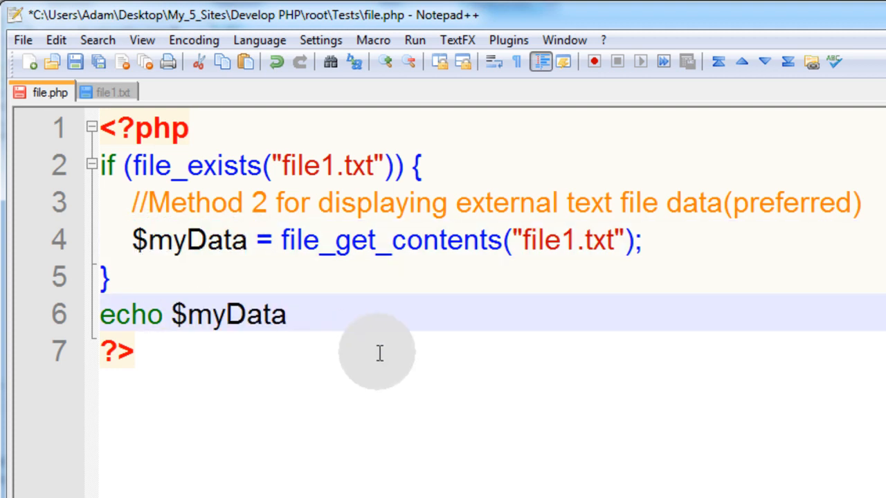
pyautogui.write(';')
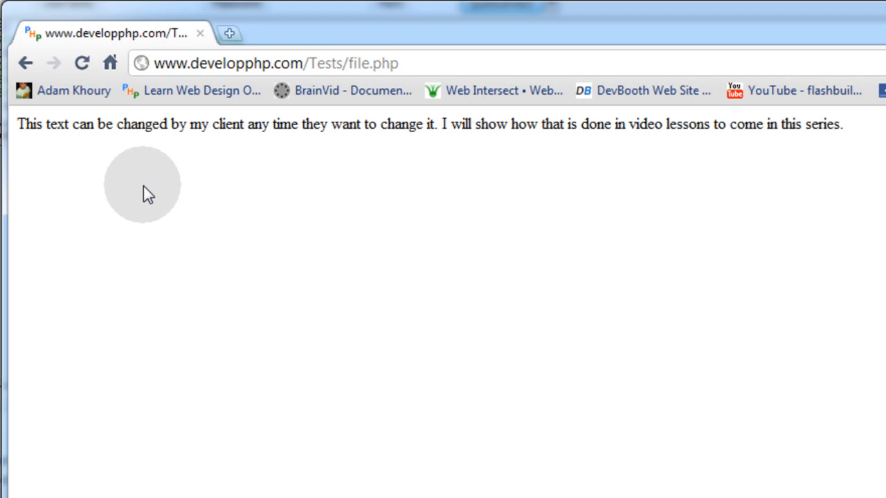
pyautogui.moveTo(156, 194)
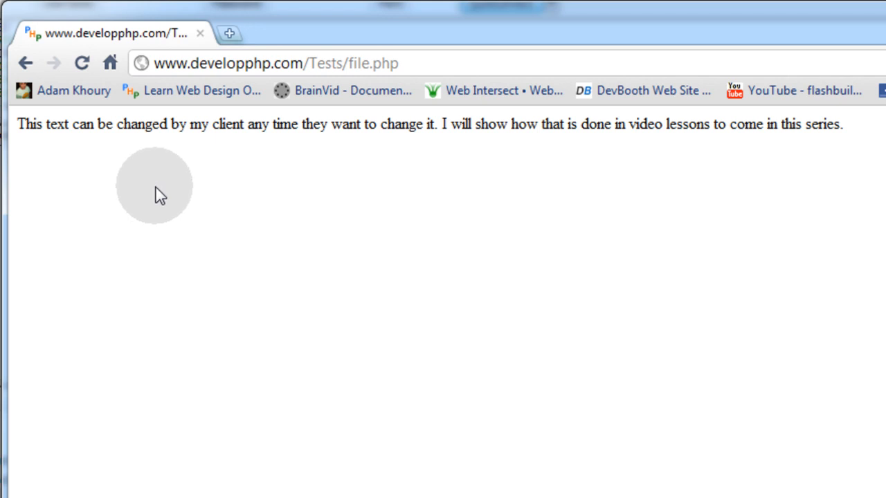
pyautogui.moveTo(289, 229)
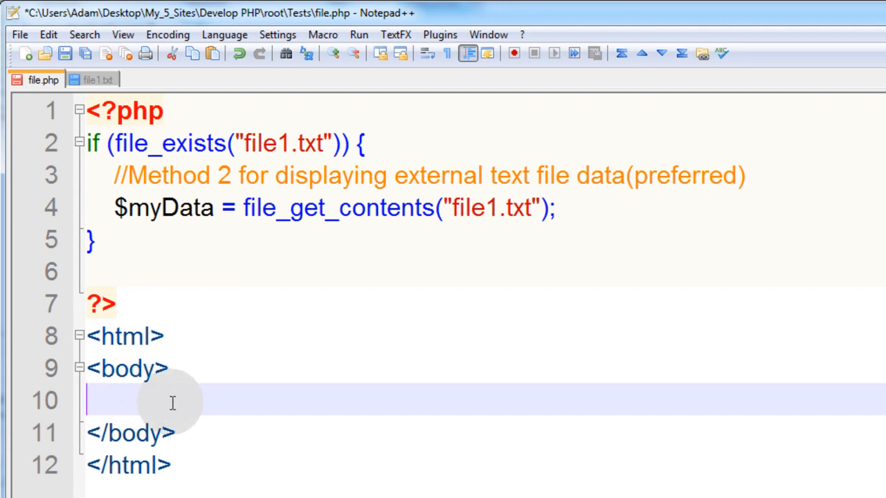
# Step: Put <?php echo $myData; ?> in the HTML body below 'Hello world<br />'
pyautogui.write('<?php echo $myData;')
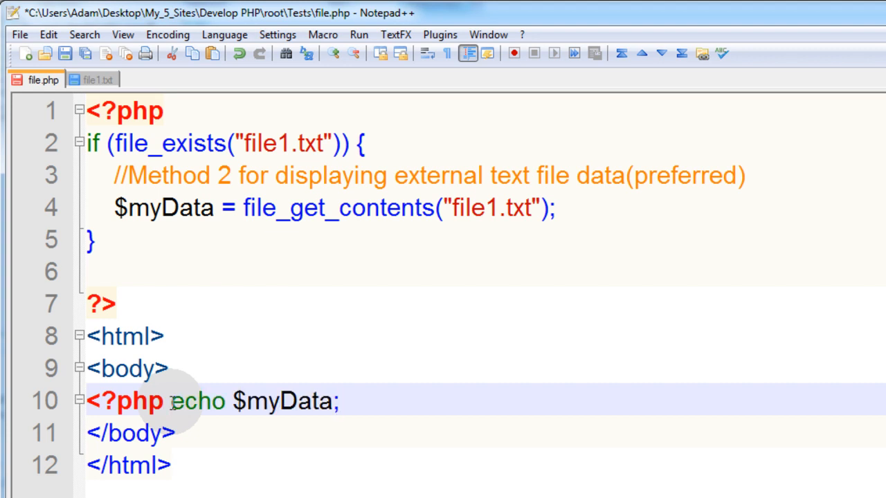
pyautogui.write('?>')
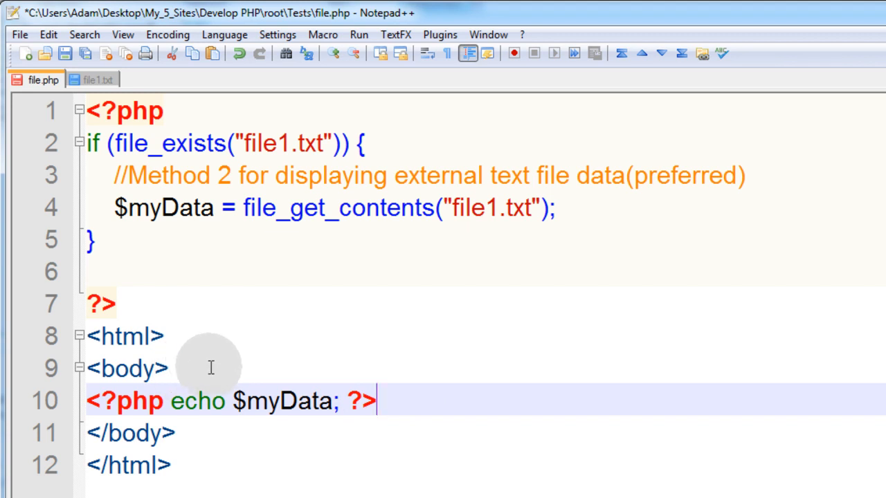
pyautogui.write('Hello world')
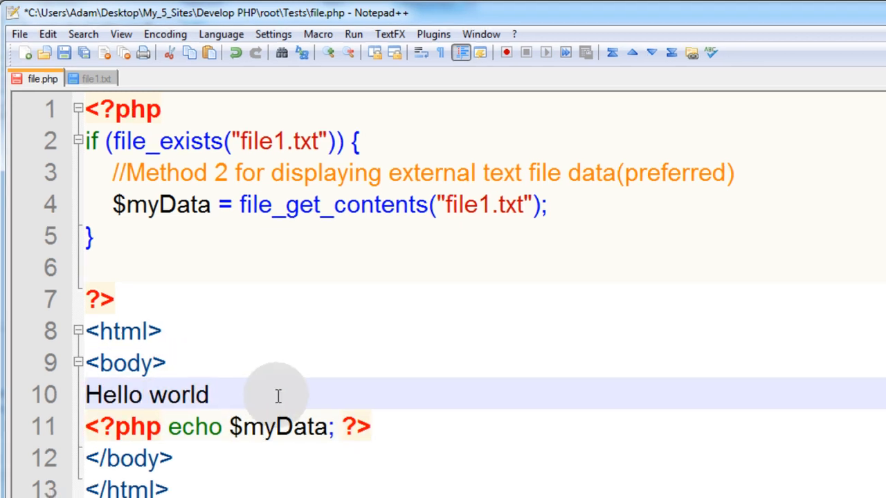
pyautogui.write('<br')
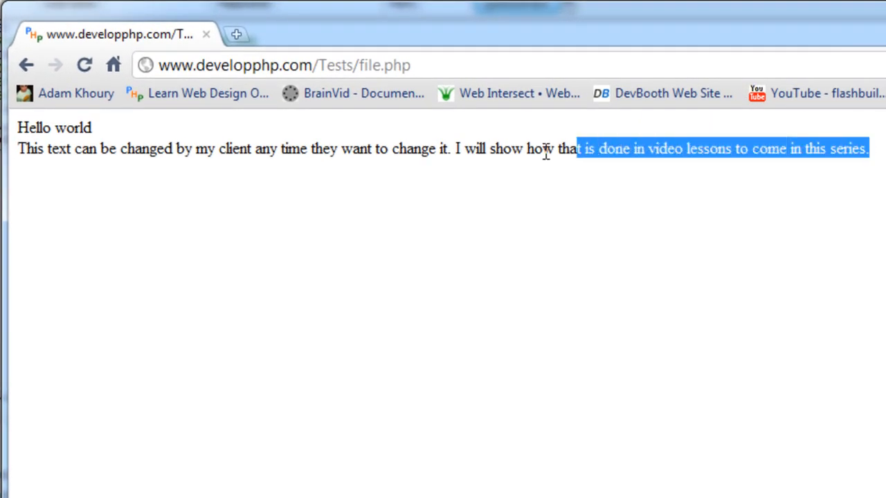
# Step: Right-click in the file.php editor after adding the line break
pyautogui.rightClick(195, 246)
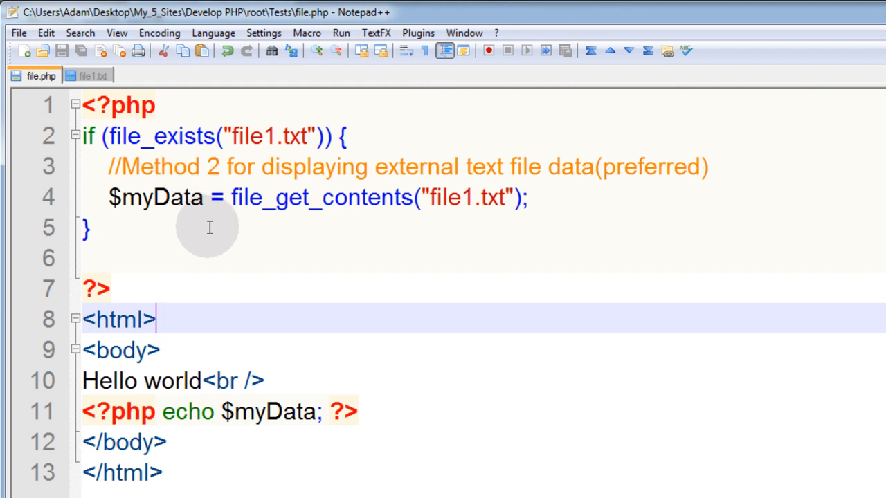
pyautogui.moveTo(213, 228)
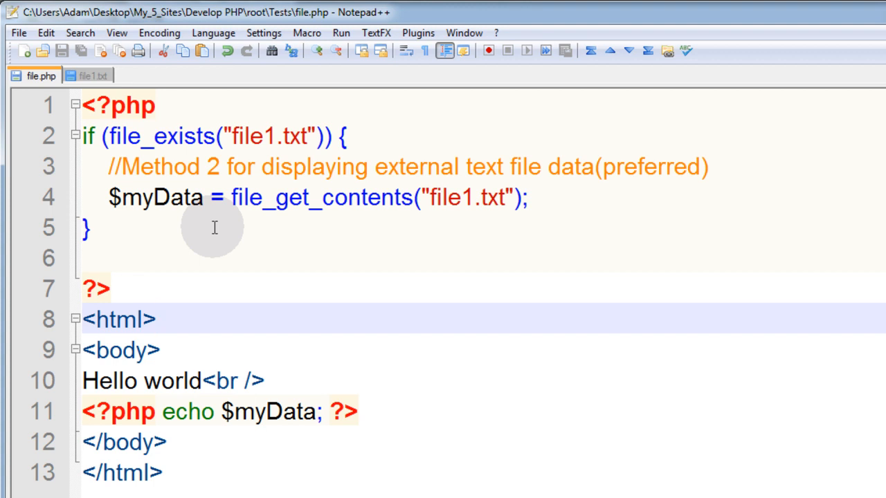
pyautogui.click(156, 319)
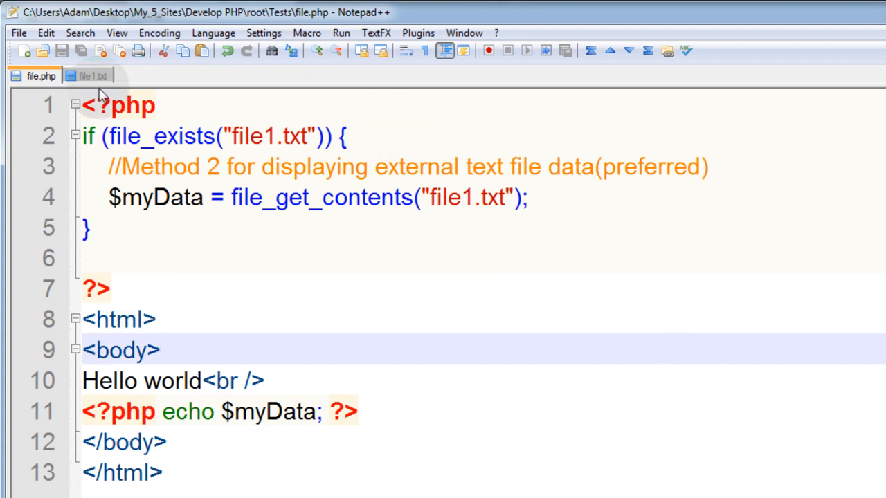
pyautogui.click(91, 75)
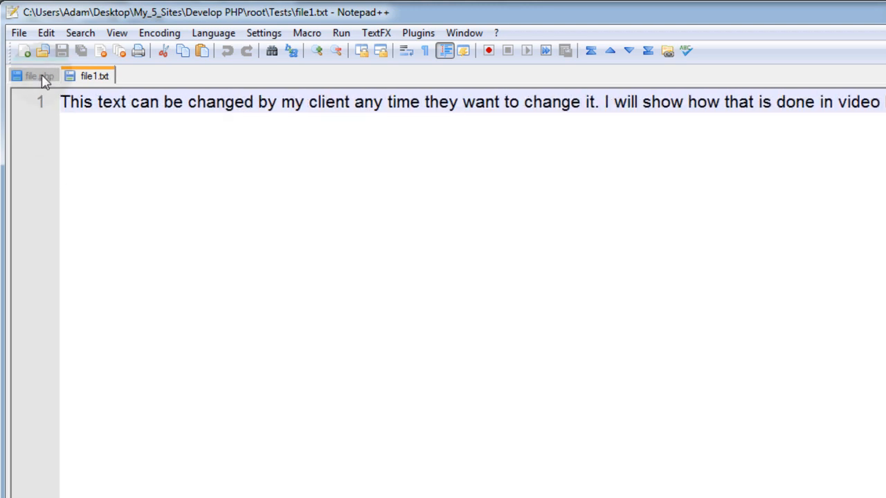
pyautogui.click(34, 76)
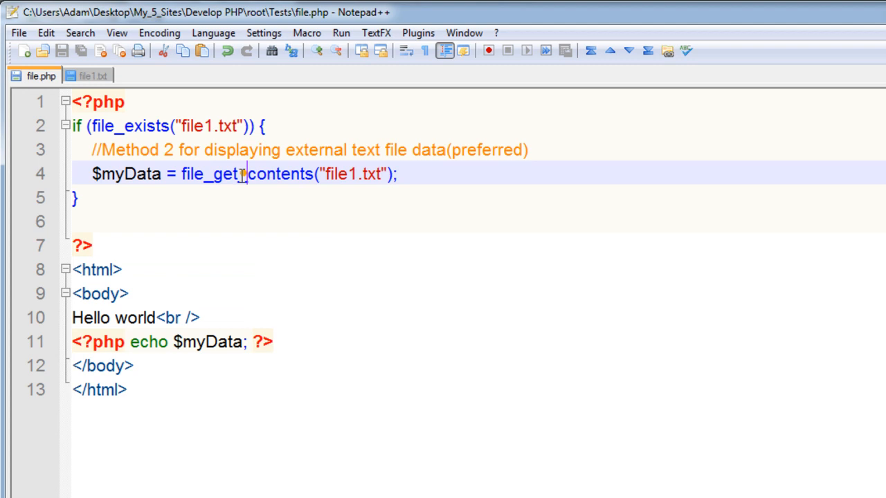
pyautogui.doubleClick(128, 174)
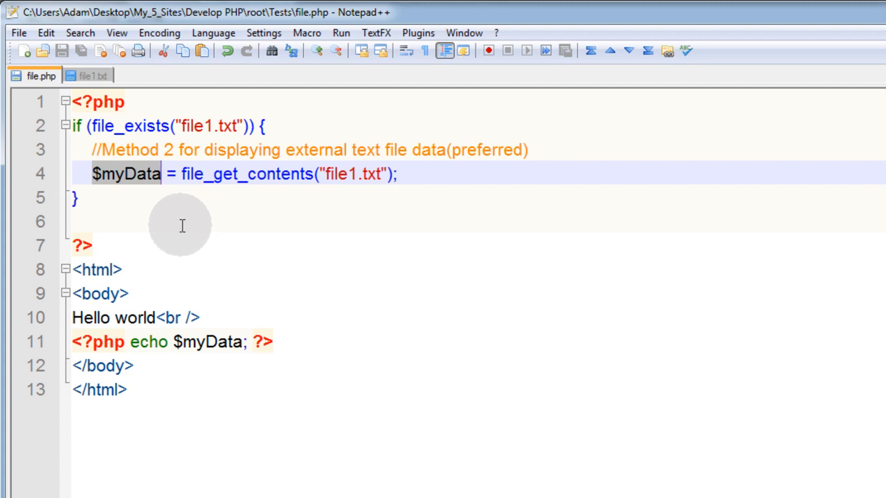
pyautogui.moveTo(301, 174)
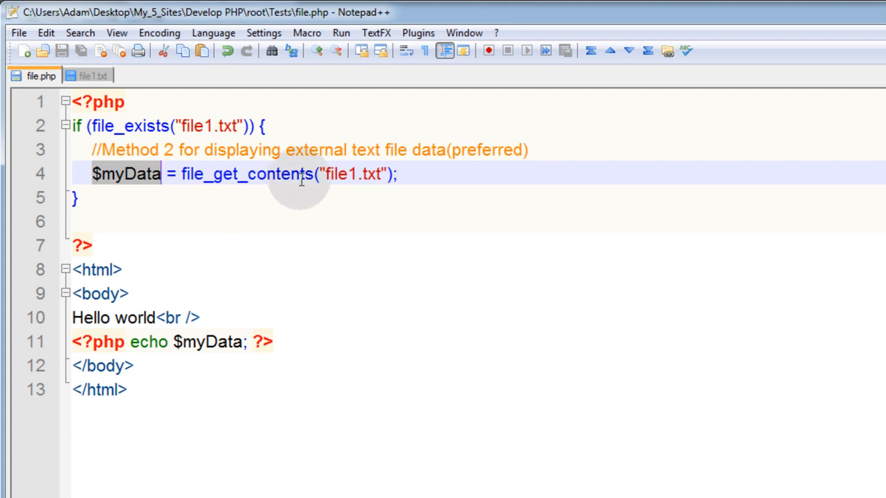
pyautogui.moveTo(313, 215)
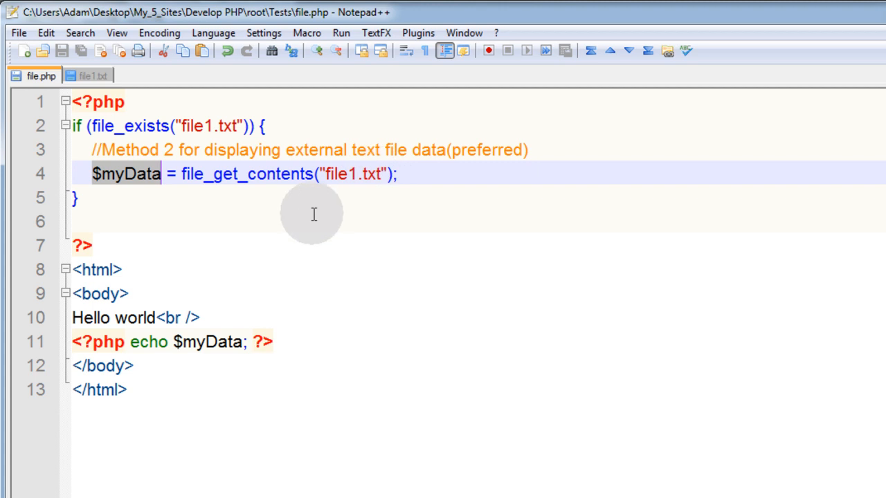
pyautogui.moveTo(234, 241)
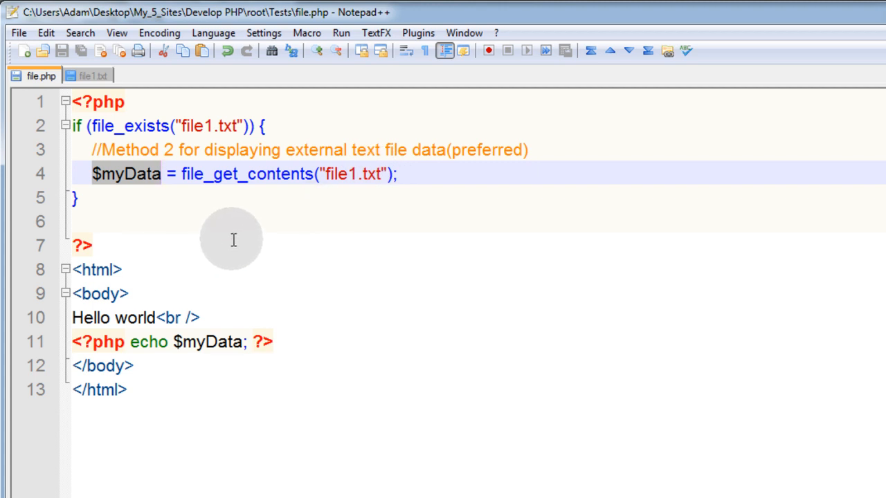